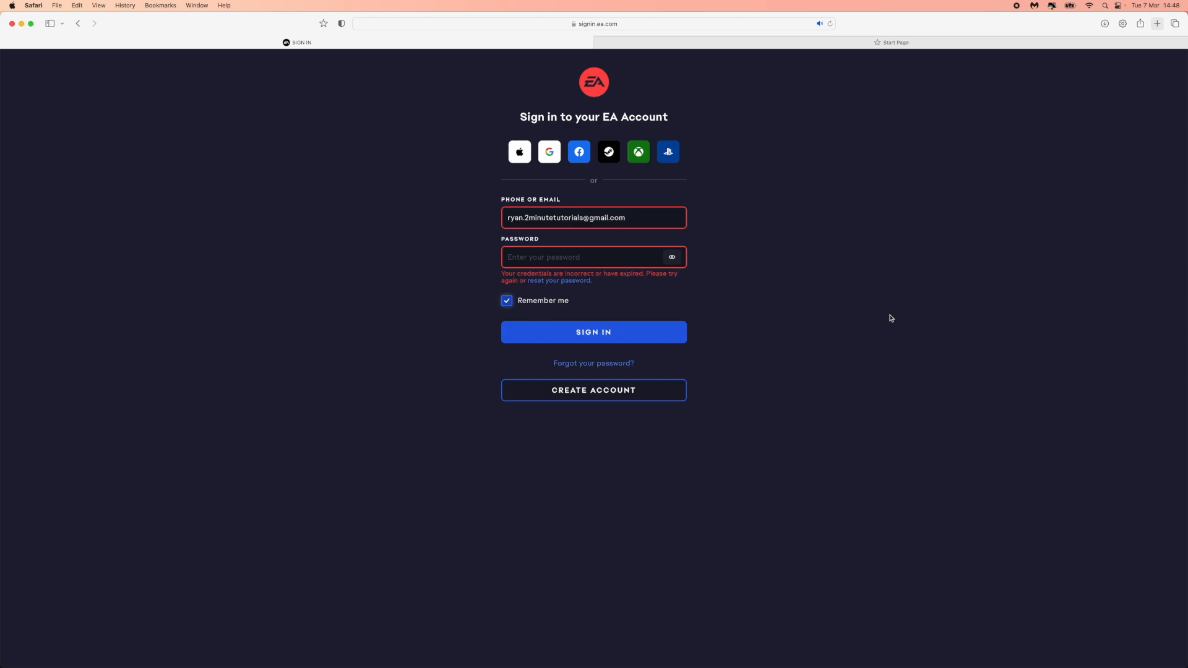
mouse_move(449, 235)
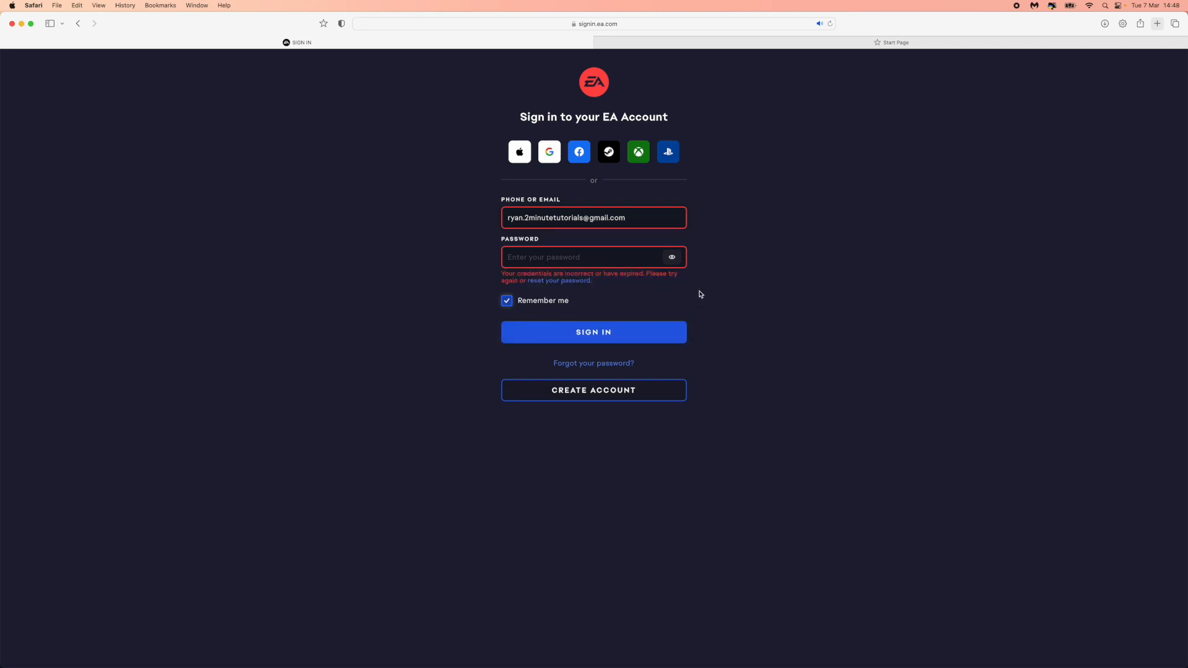
mouse_move(585, 282)
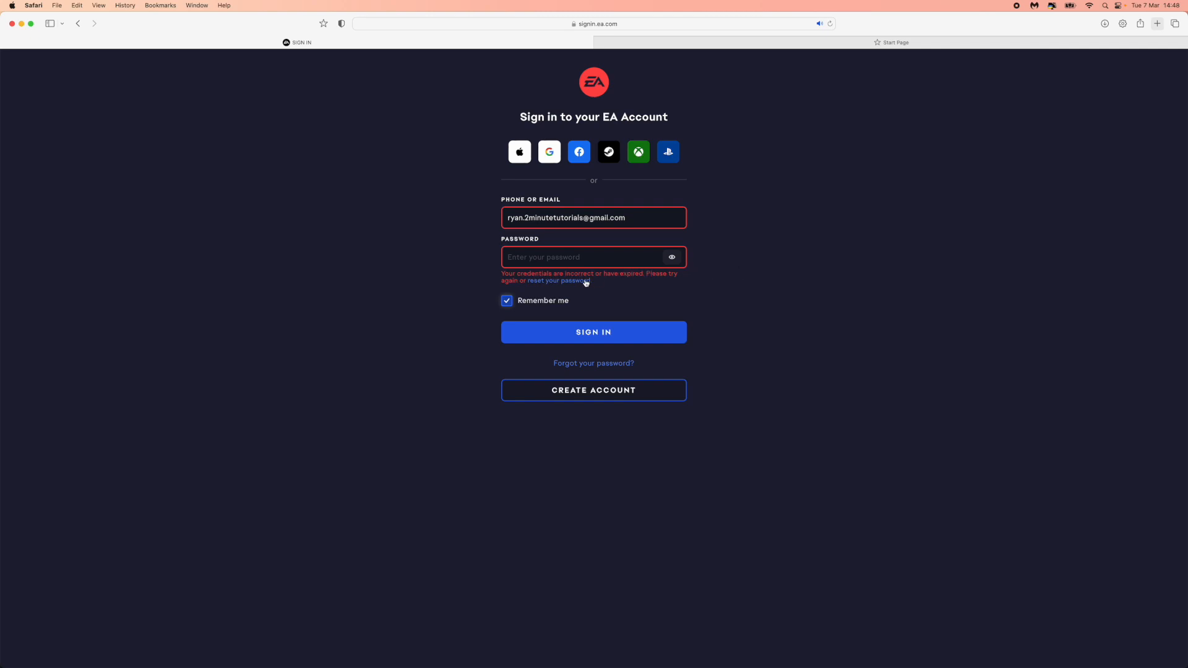
Request password reset instructions for the account email and pass the human check.
click(557, 281)
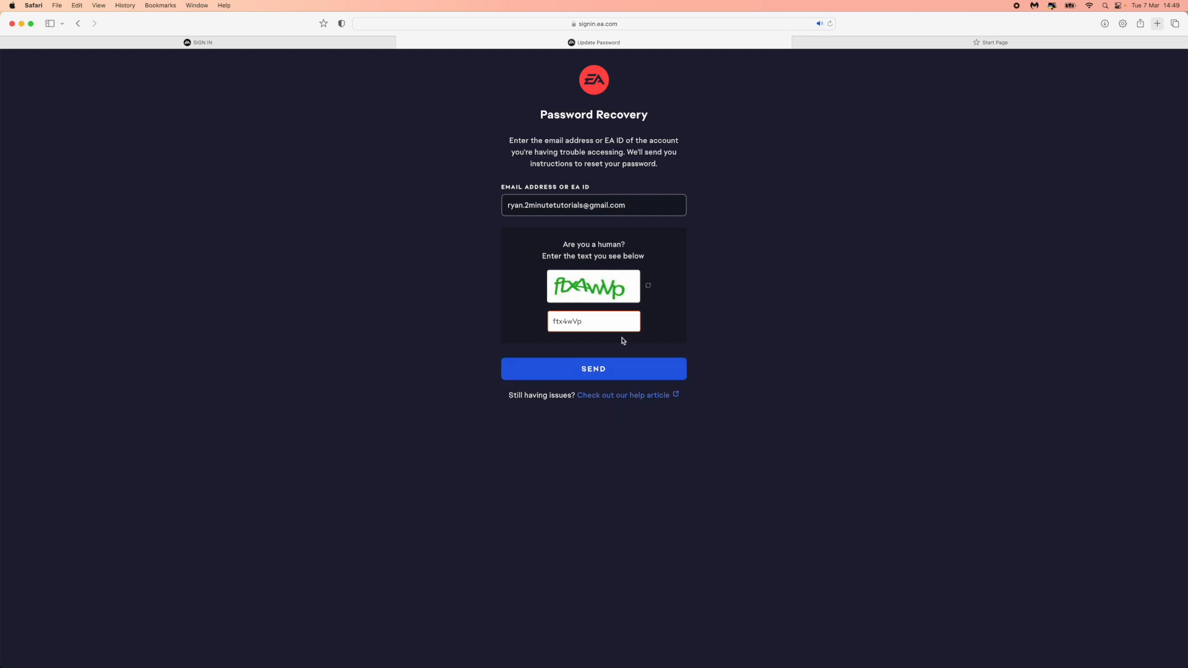
click(593, 369)
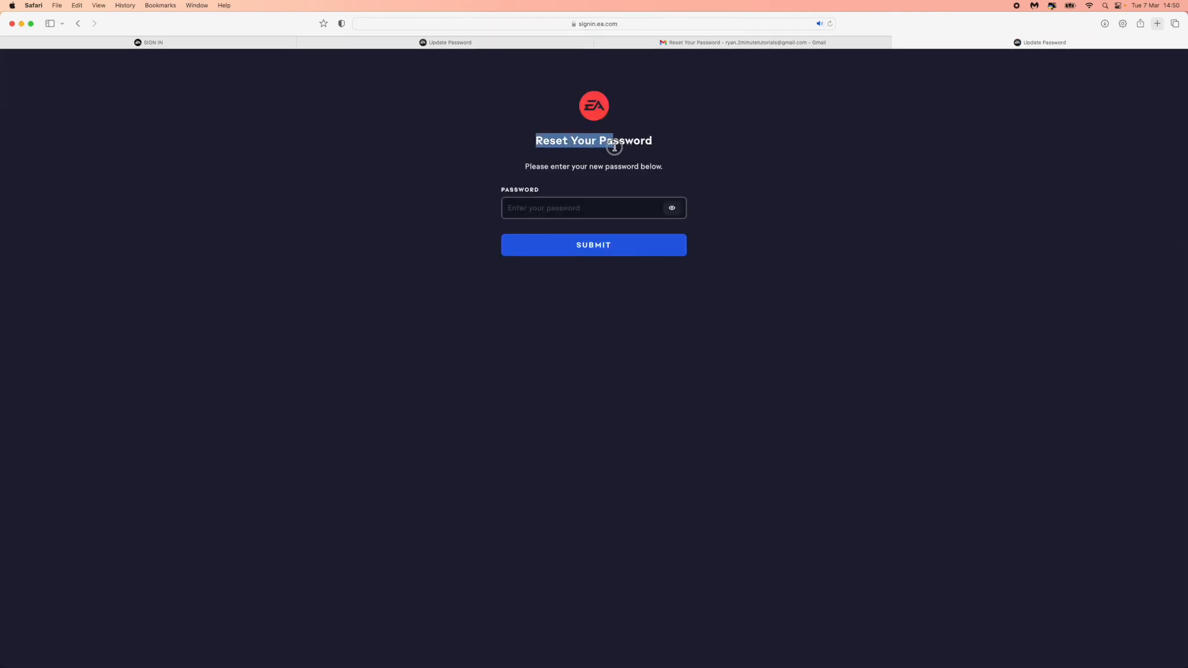
Enter a new password satisfying all four listed requirements on the reset page.
click(581, 208)
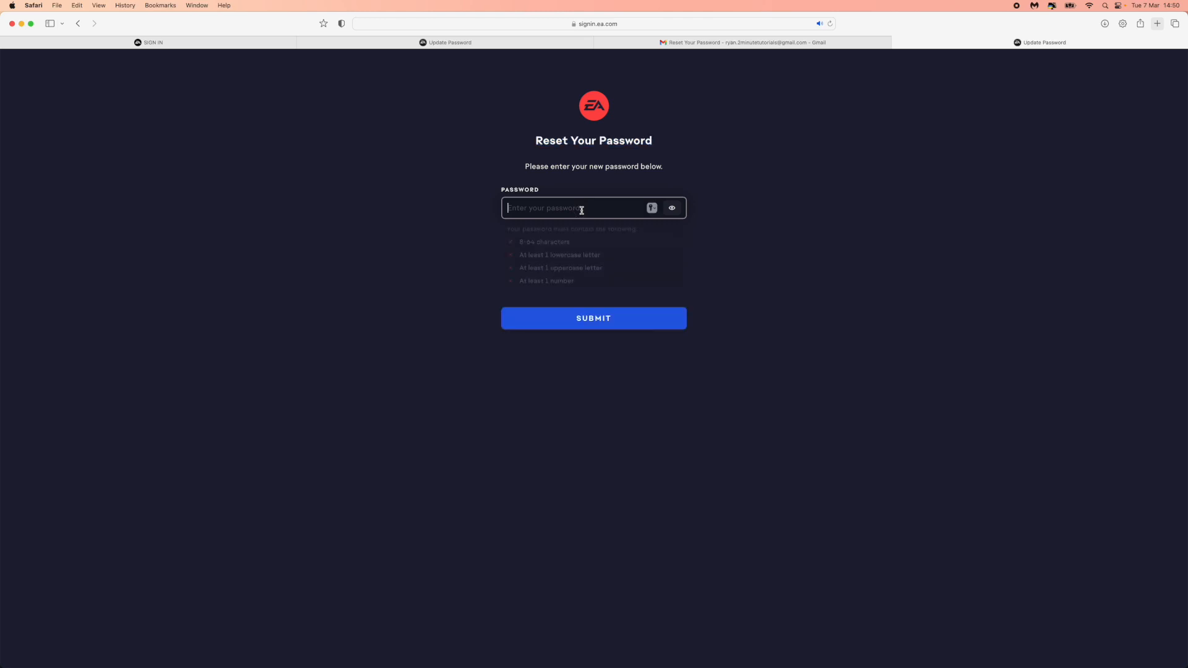
click(576, 208)
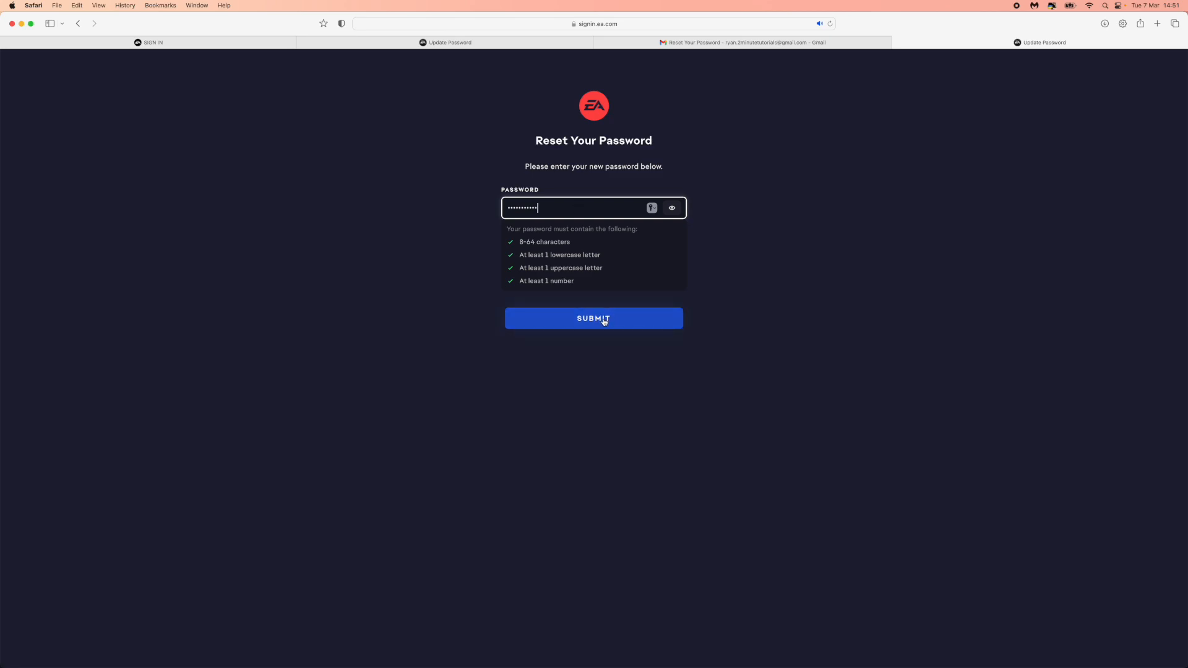
Submit the new password, decline Safari's saved-password update, and switch to the EA homepage tab.
click(593, 319)
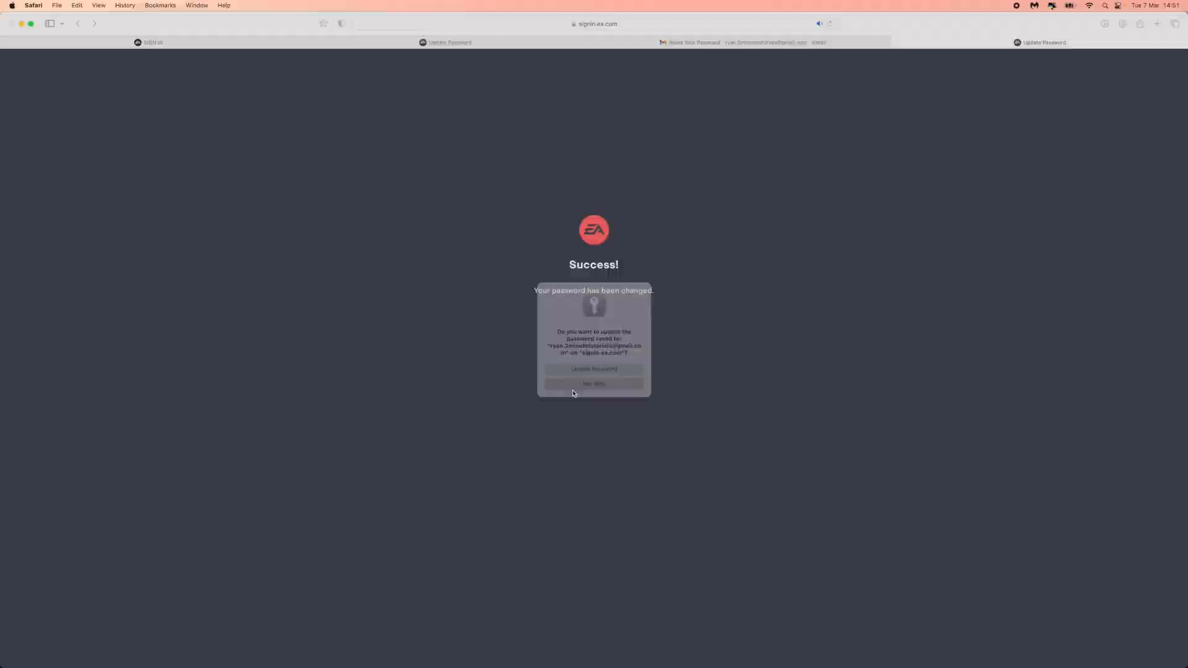
click(593, 384)
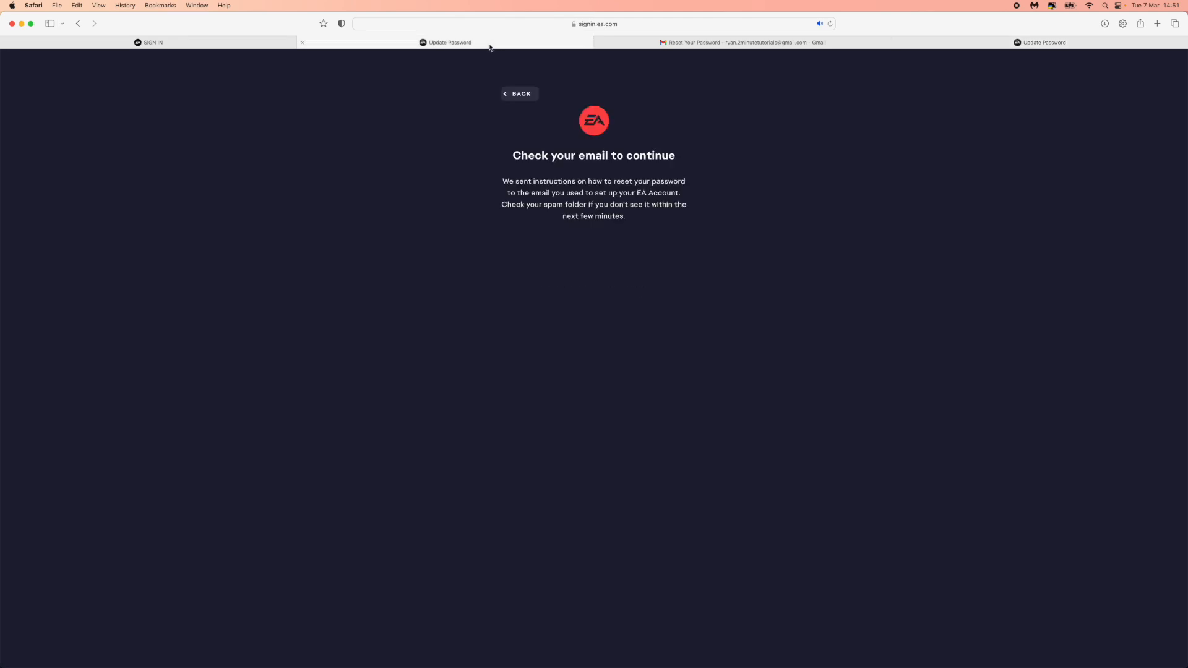
click(720, 43)
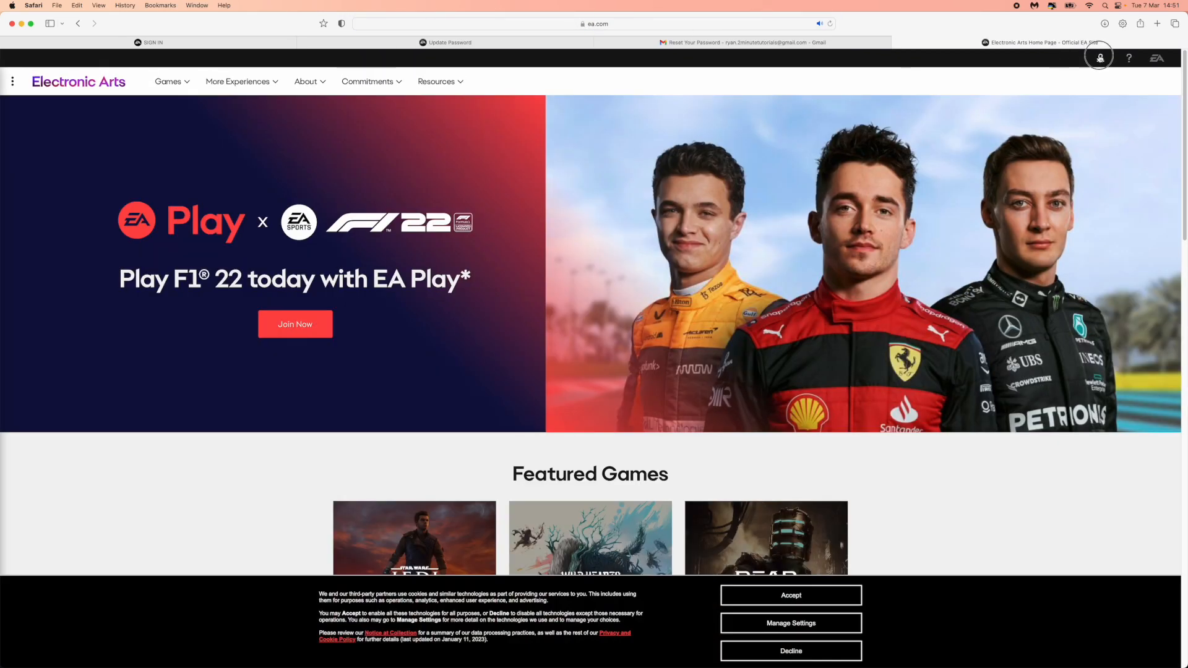
Sign in from the homepage account menu using the AutoFill-saved email and new password.
click(1106, 57)
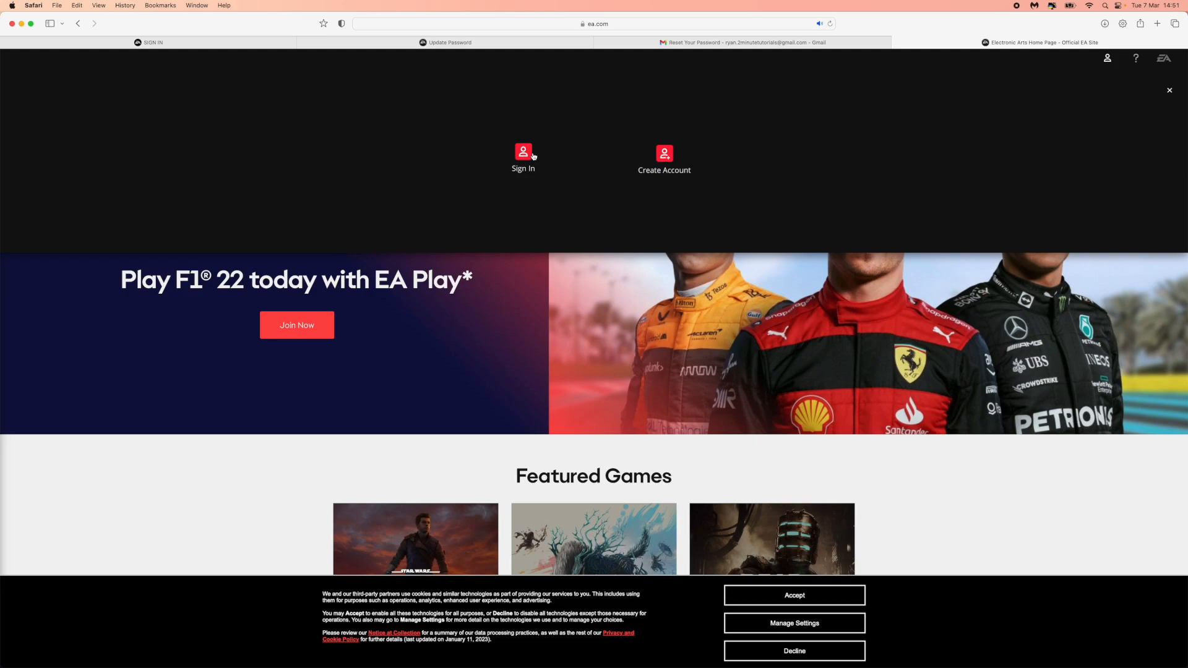
click(523, 157)
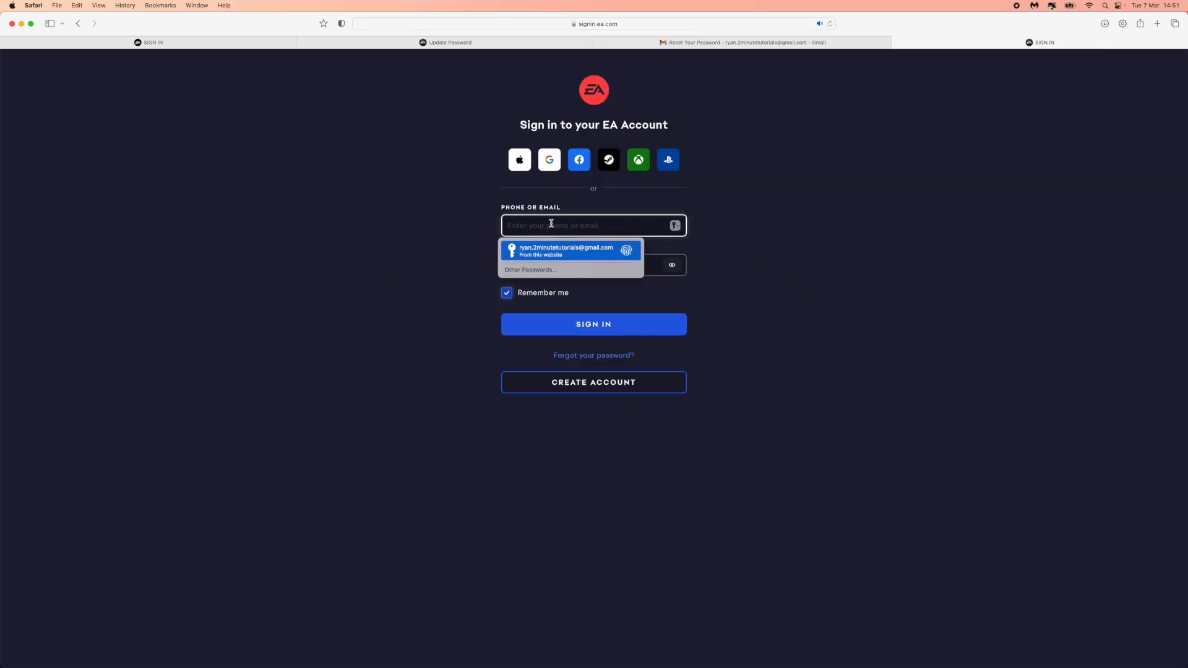
click(565, 250)
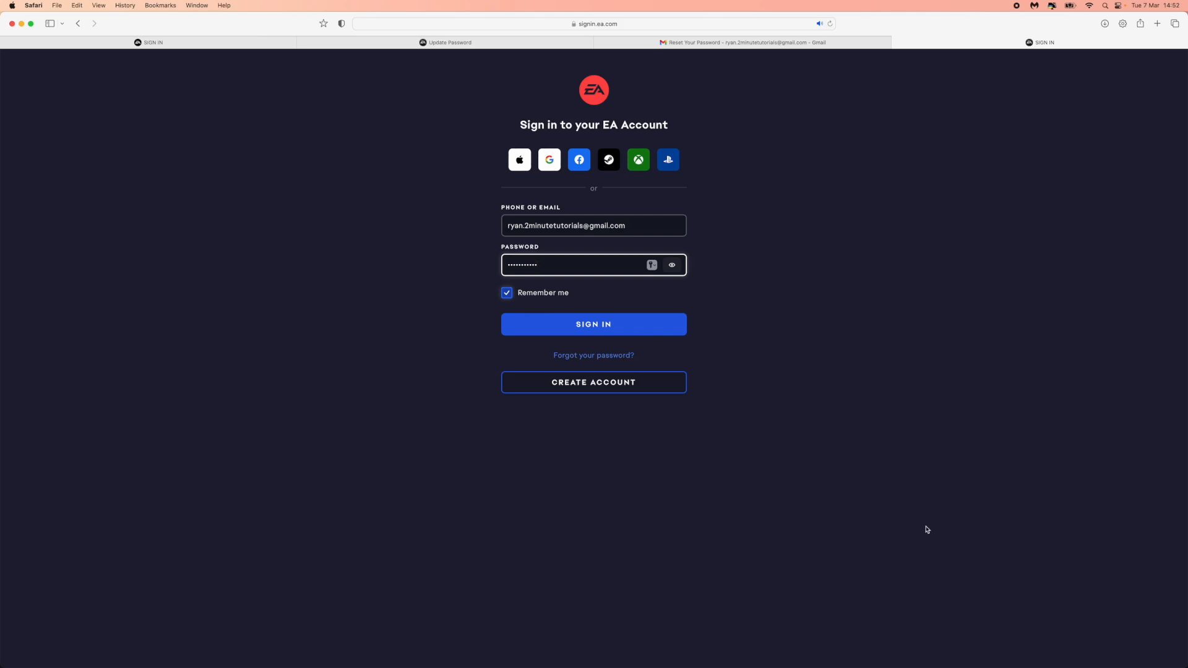
click(593, 324)
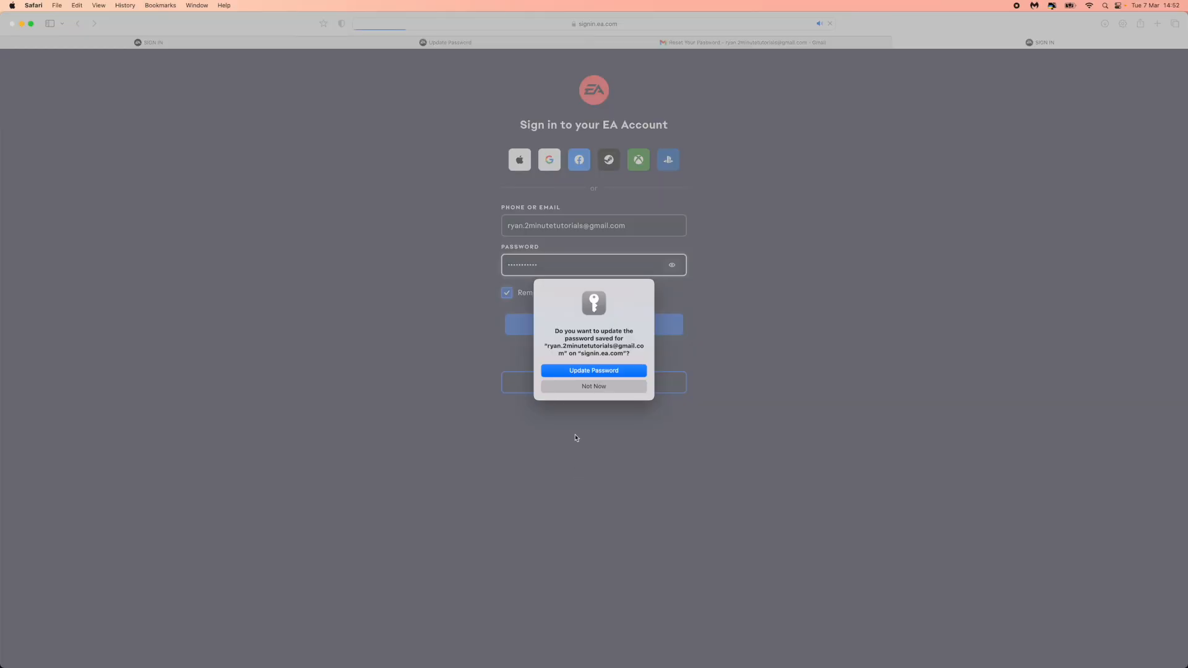
click(594, 371)
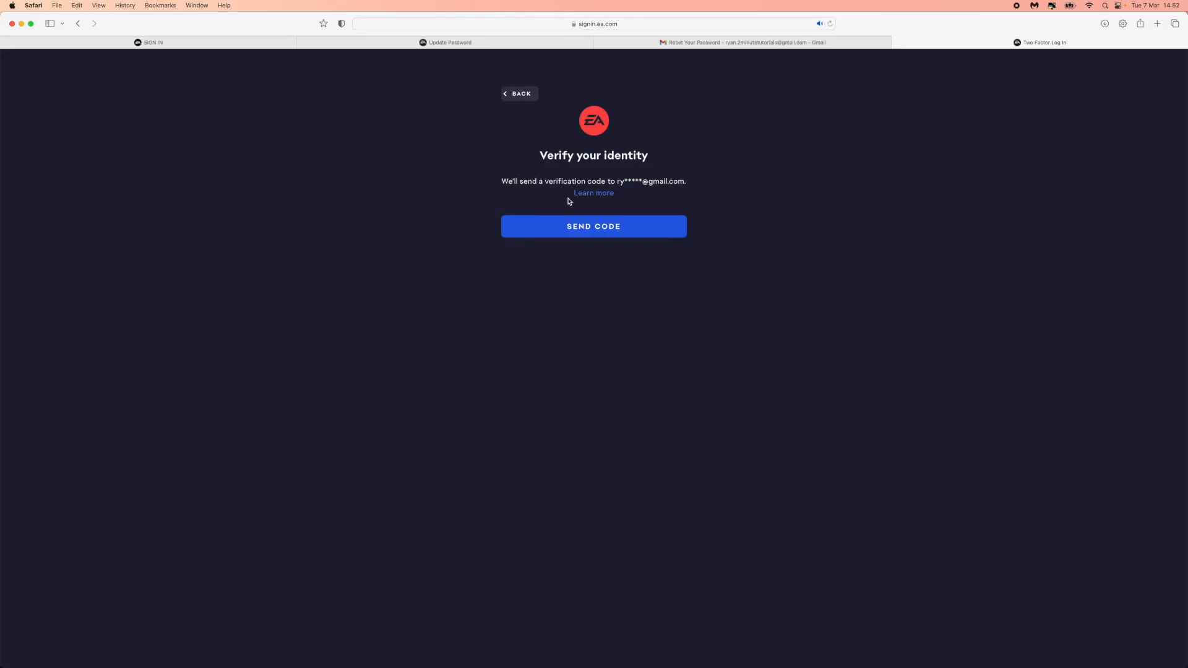
click(593, 225)
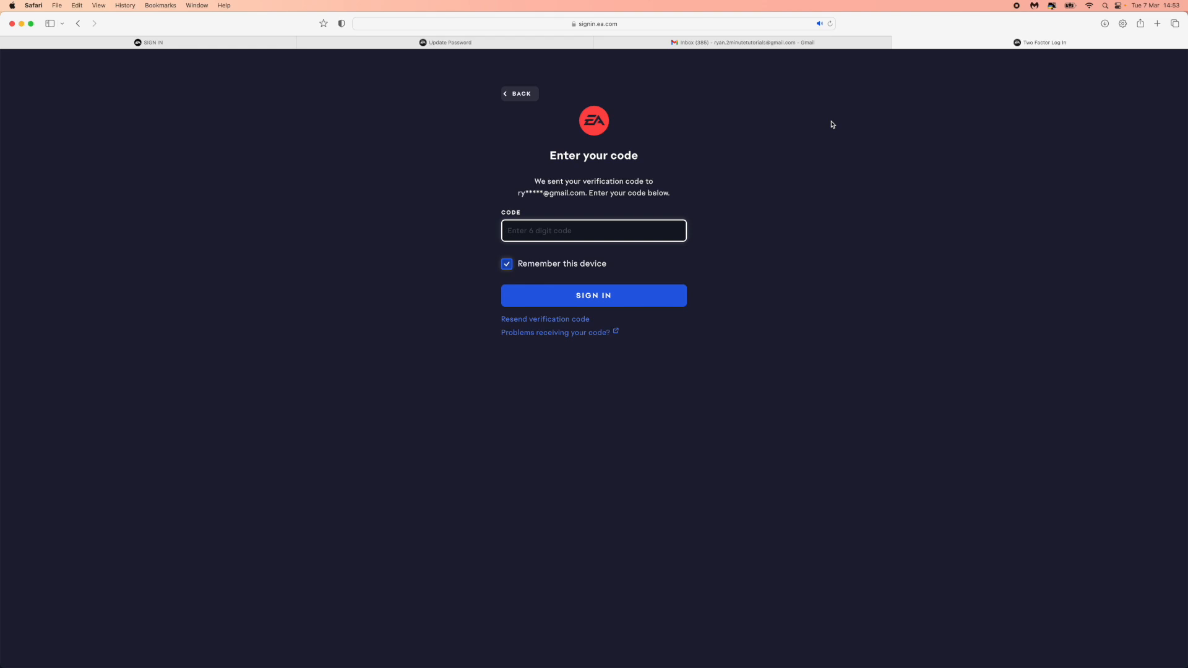
click(743, 42)
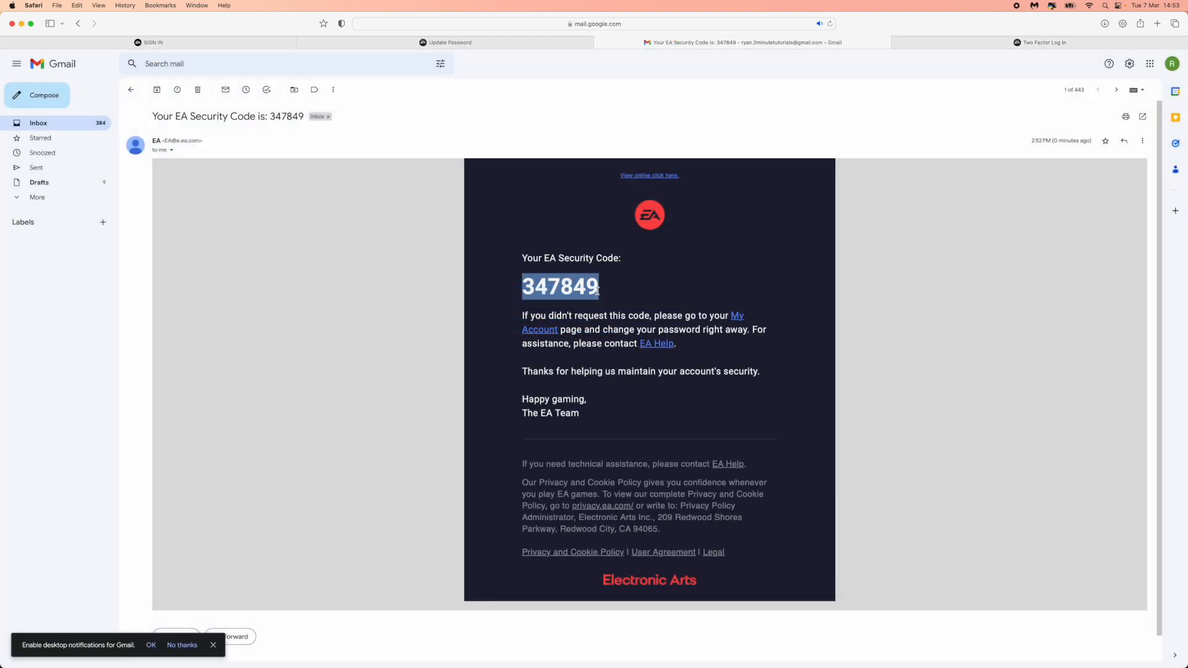
click(447, 43)
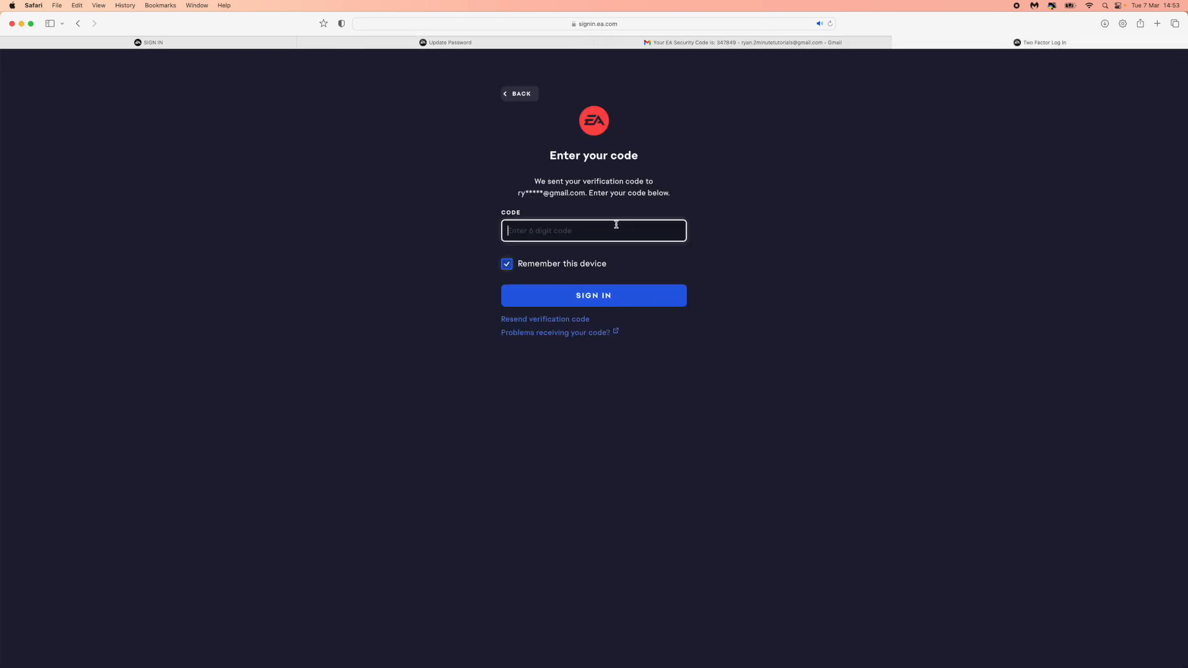
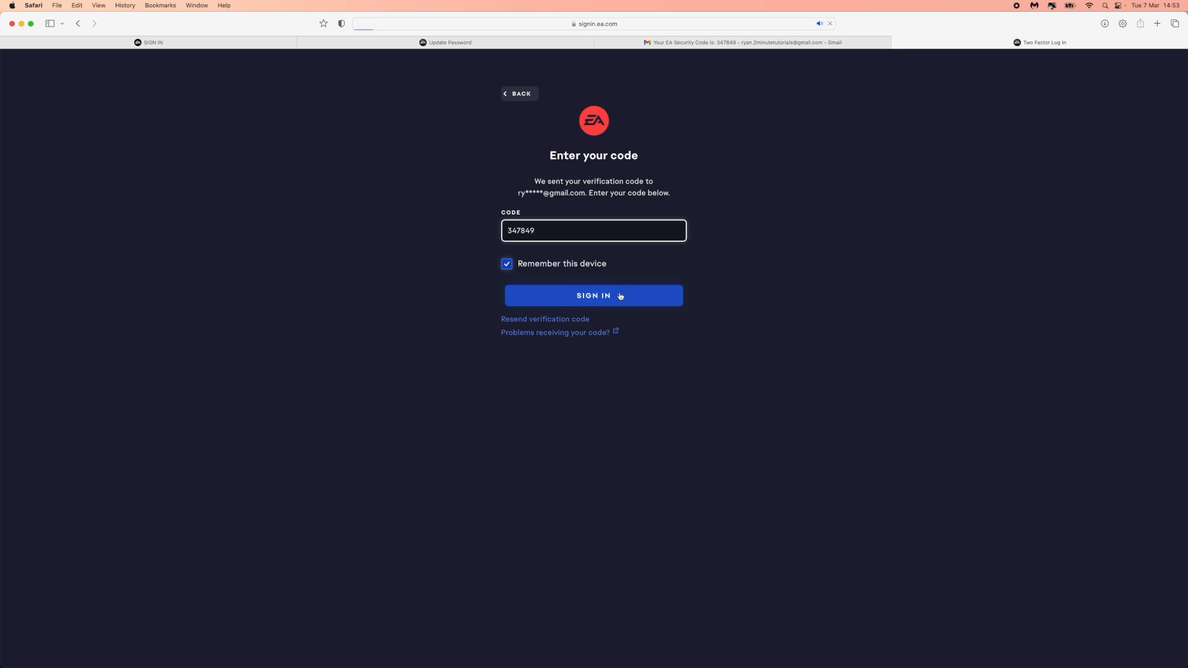
click(593, 296)
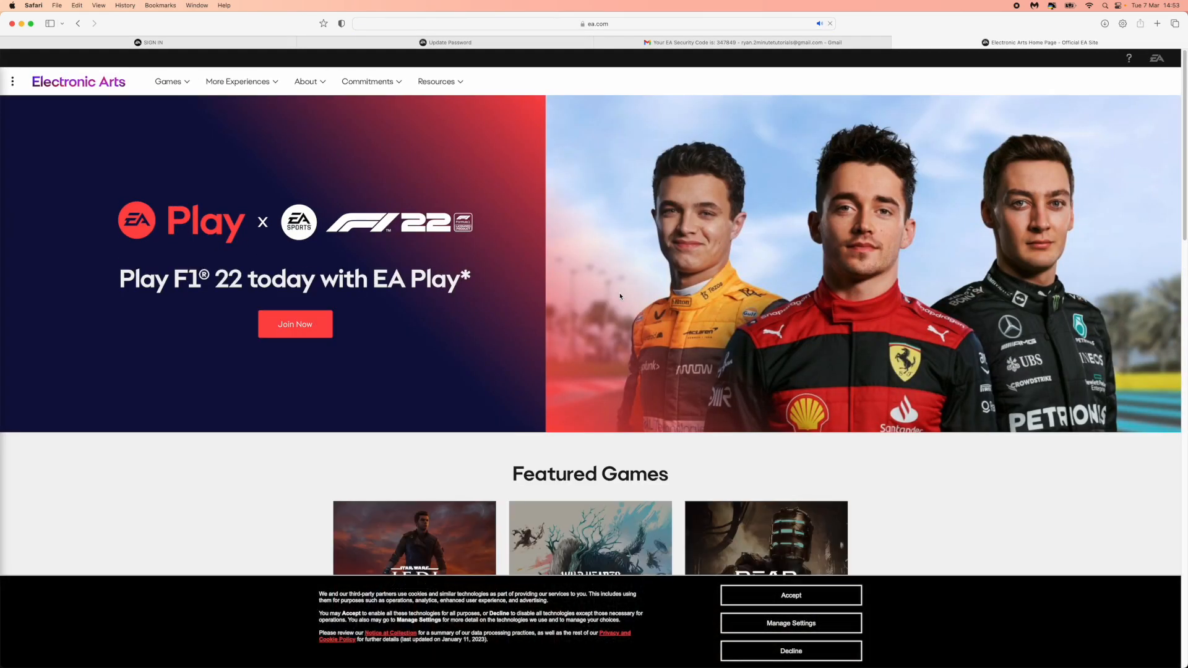
Show the signed-in account menu with sign-out and account settings options.
click(1107, 60)
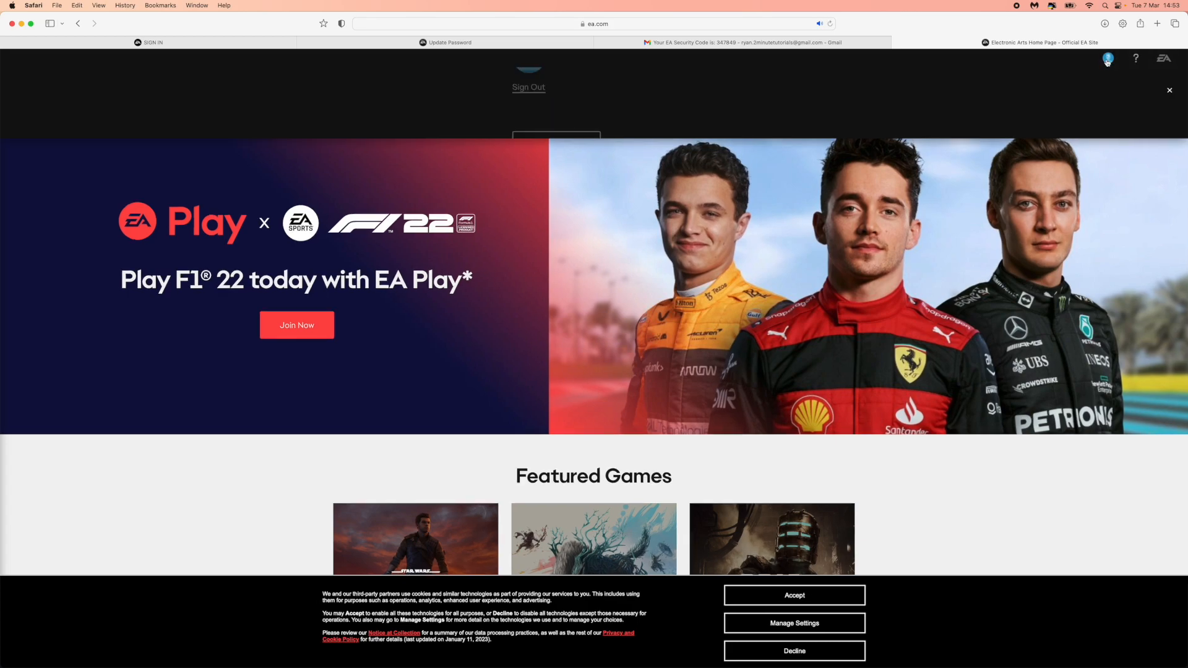
click(1107, 58)
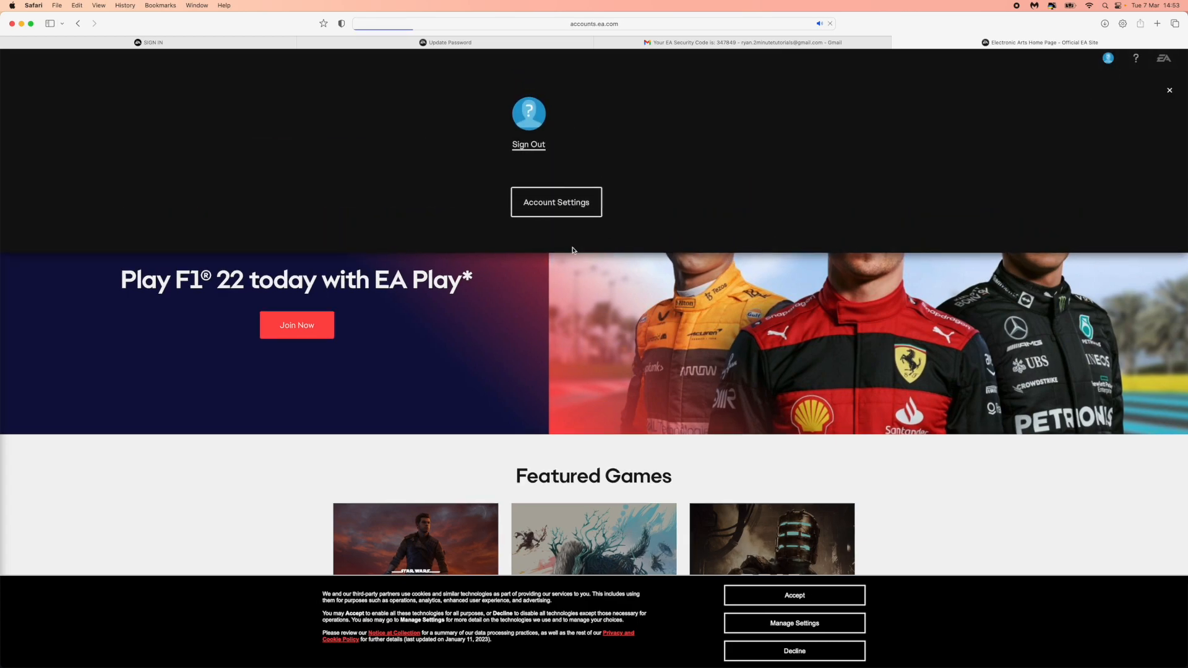